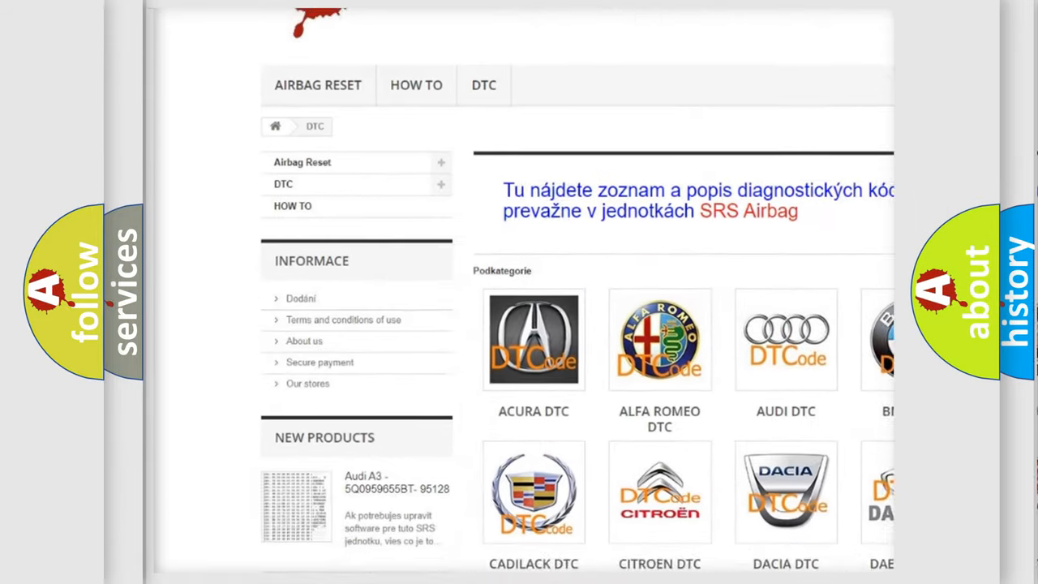
Step: Scroll down on airbagreset.sk to the long table of B-series trouble codes
{"action": "scroll", "scroll_direction": "down", "scroll_amount": 3}
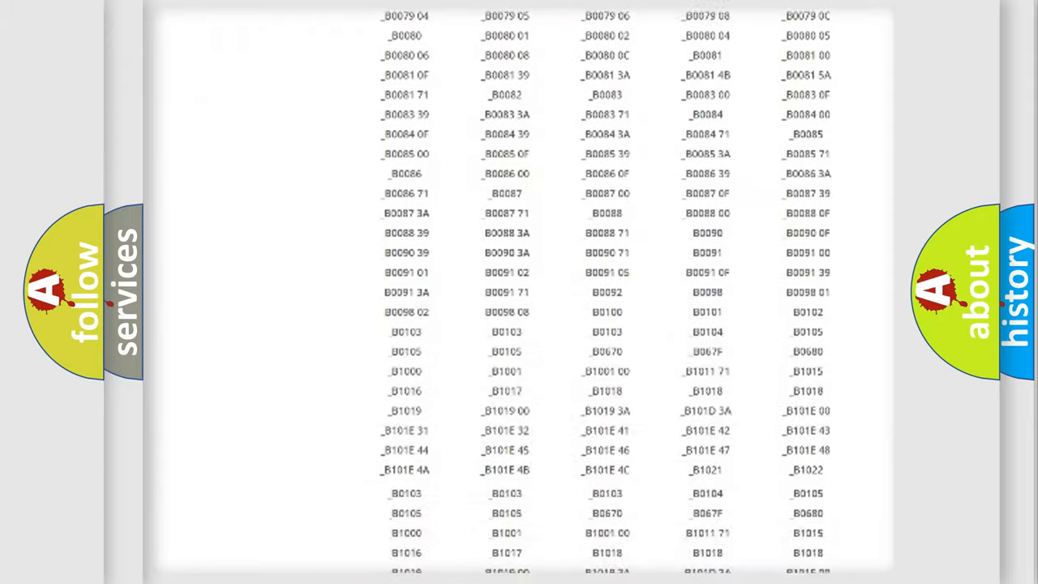
{"action": "scroll", "scroll_direction": "down", "scroll_amount": 3}
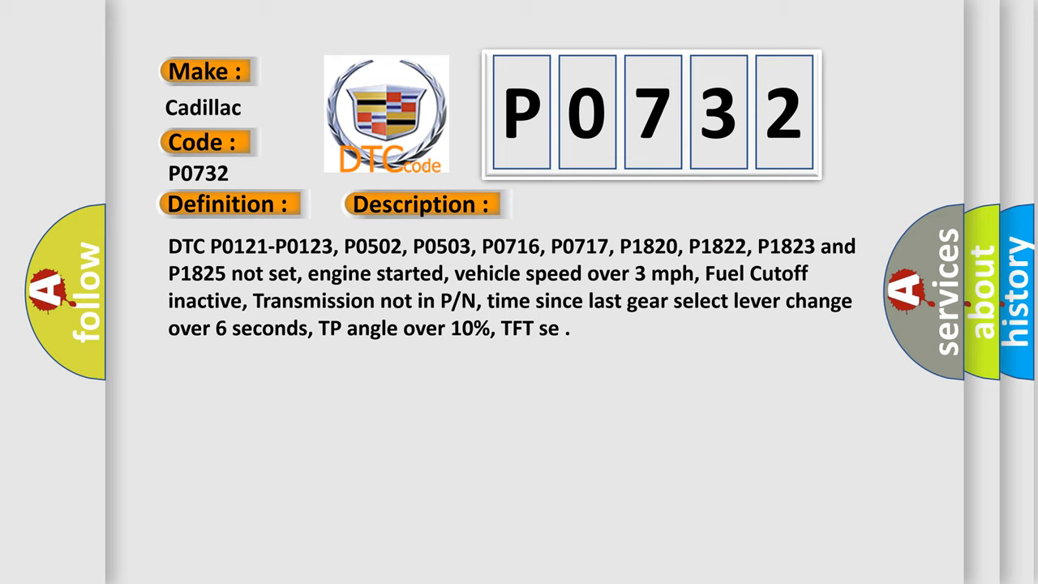
Step: Advance the Cadillac P0732 slide to its Cause section listing ATF, ISS/OSS faults, debris, overloading
{"action": "left_click", "coordinate": [594, 203]}
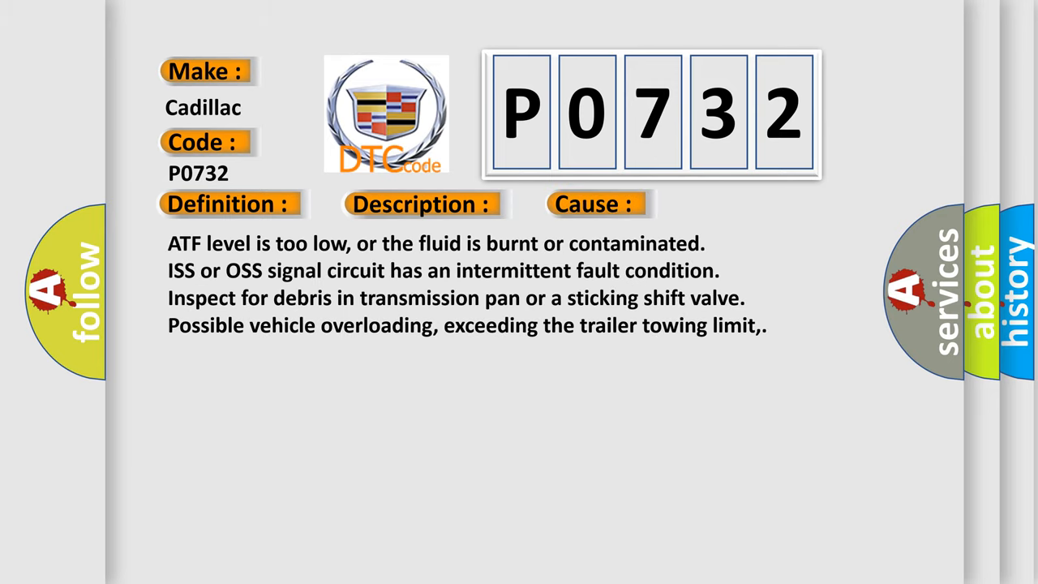